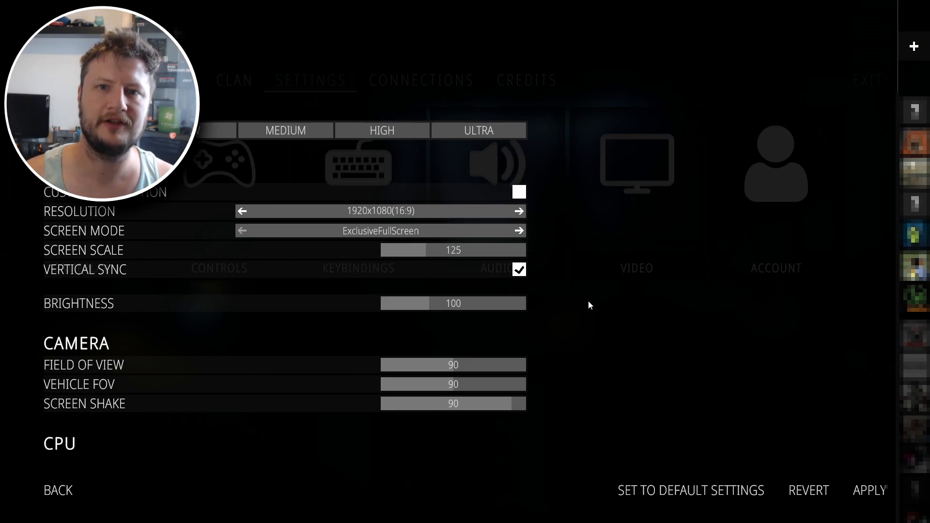
mouse_move(214, 228)
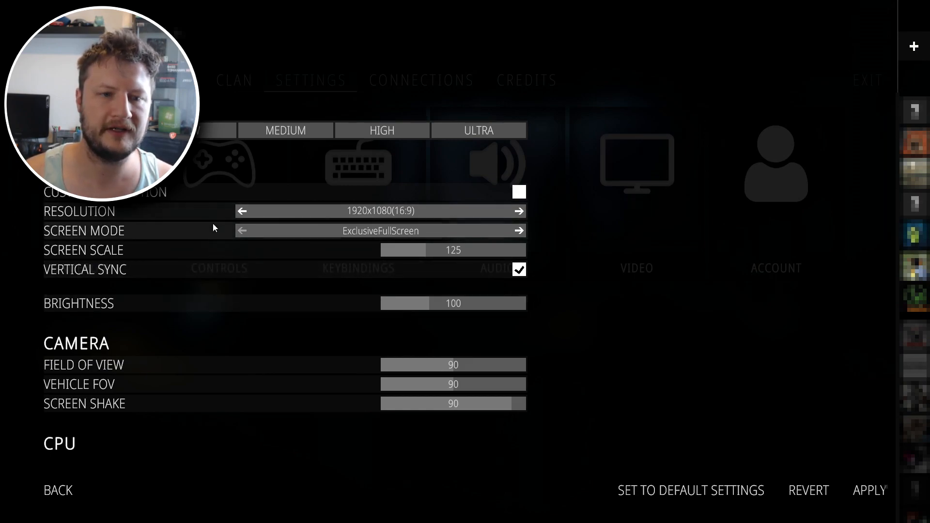
Scroll the Video settings and switch anti-aliasing to SMAA Medium, then back to SMAA High.
scroll("down", 3)
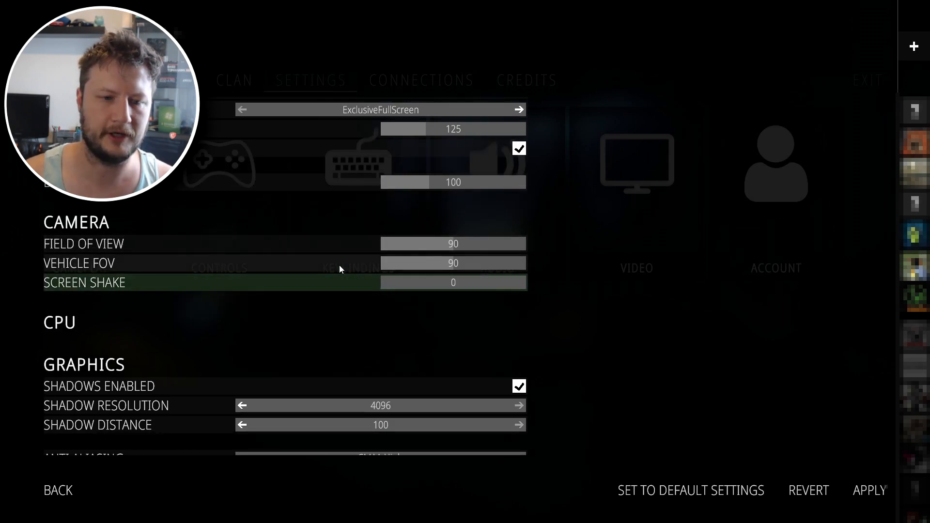
scroll("down", 3)
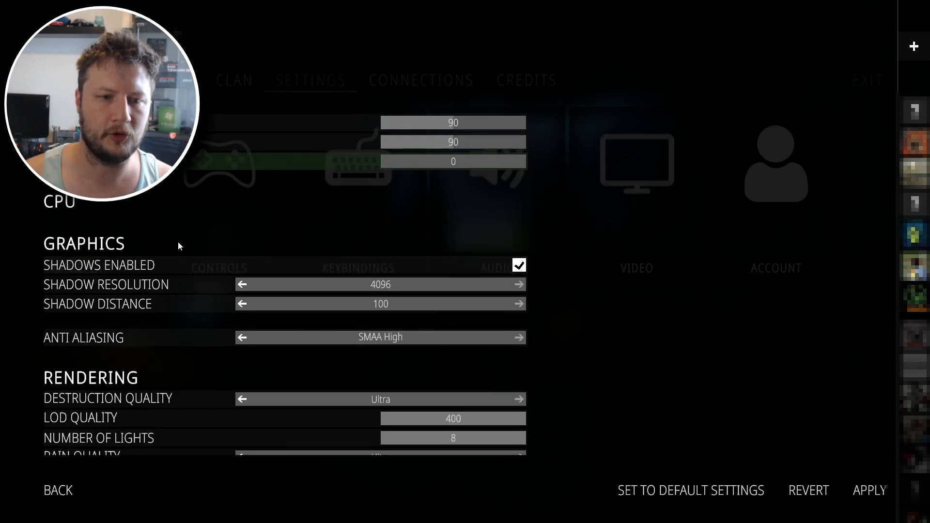
mouse_move(518, 267)
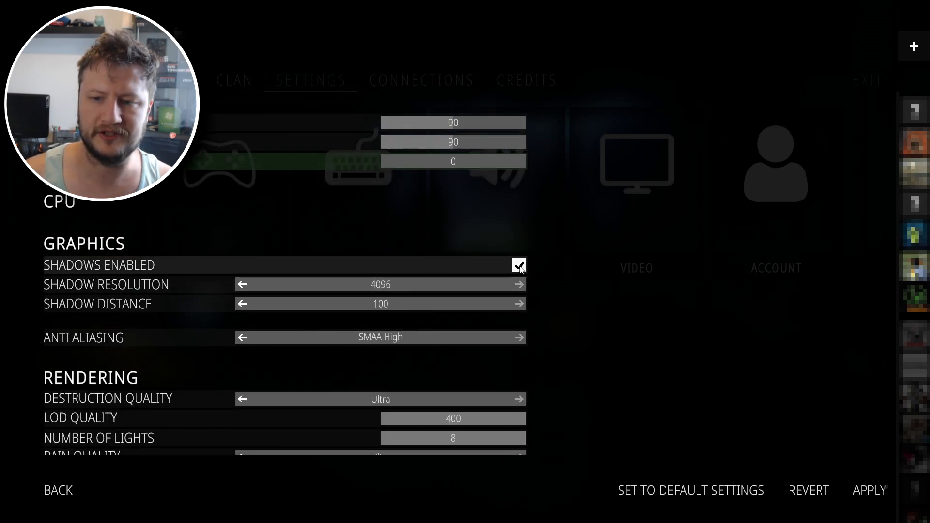
scroll("down", 3)
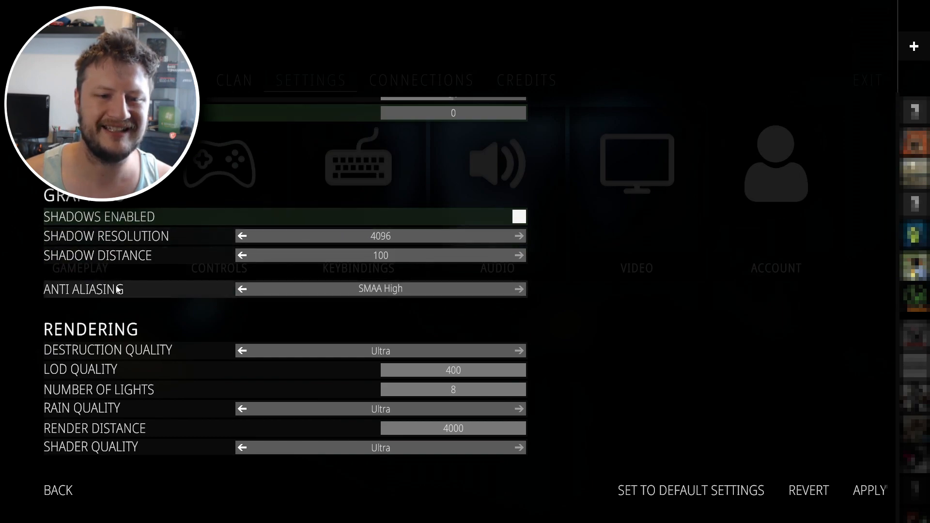
mouse_move(568, 297)
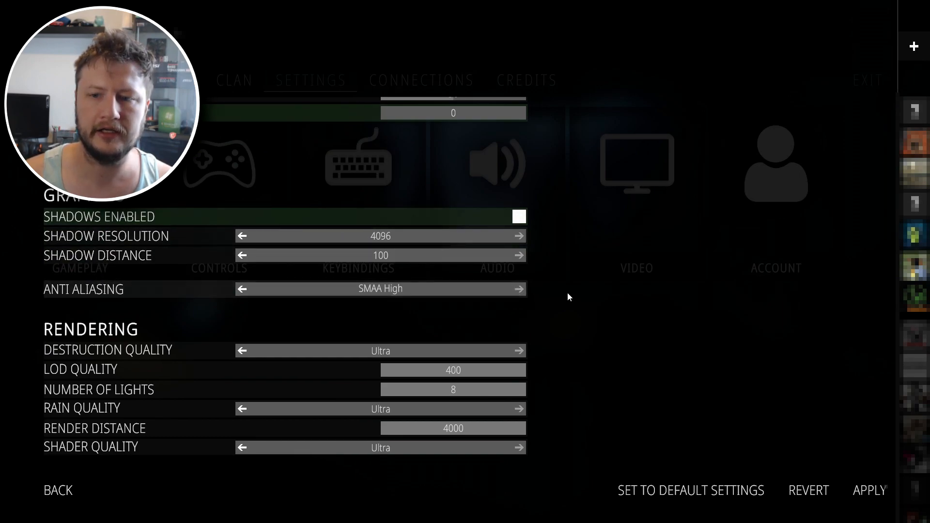
mouse_move(461, 307)
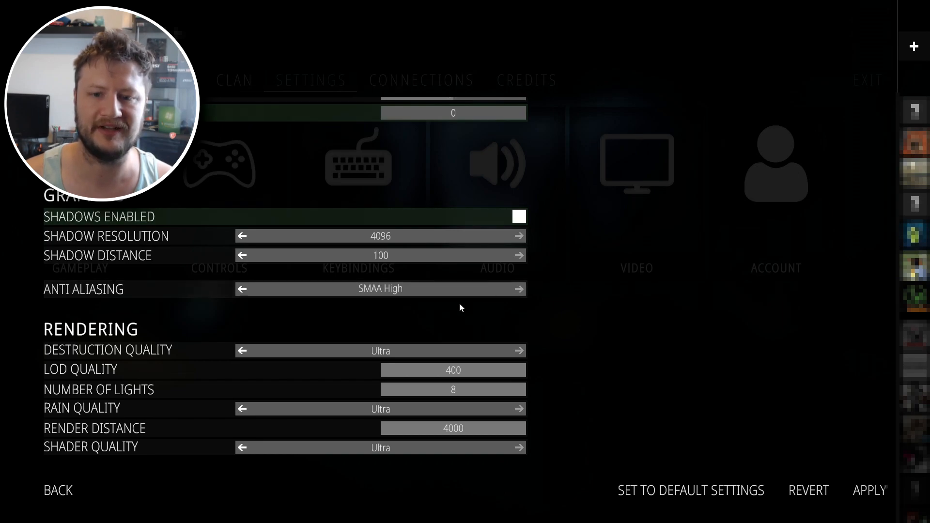
mouse_move(413, 261)
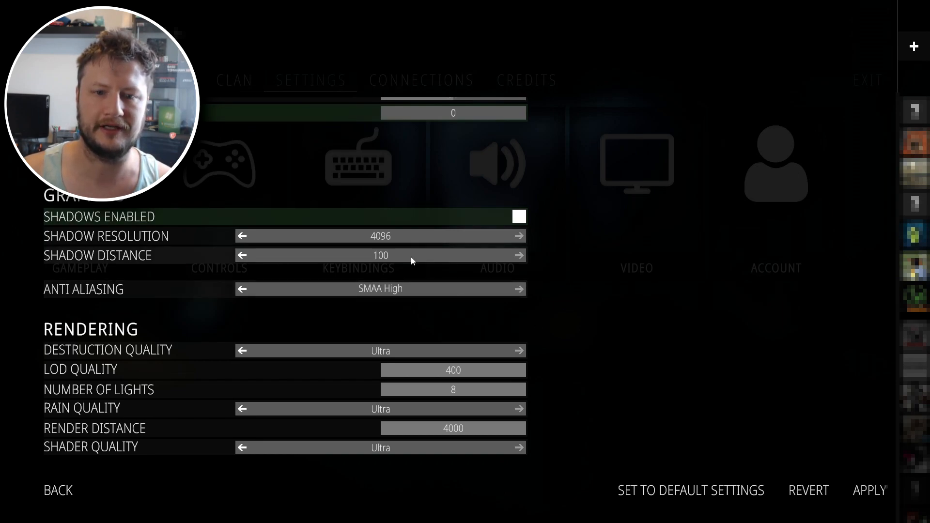
mouse_move(361, 337)
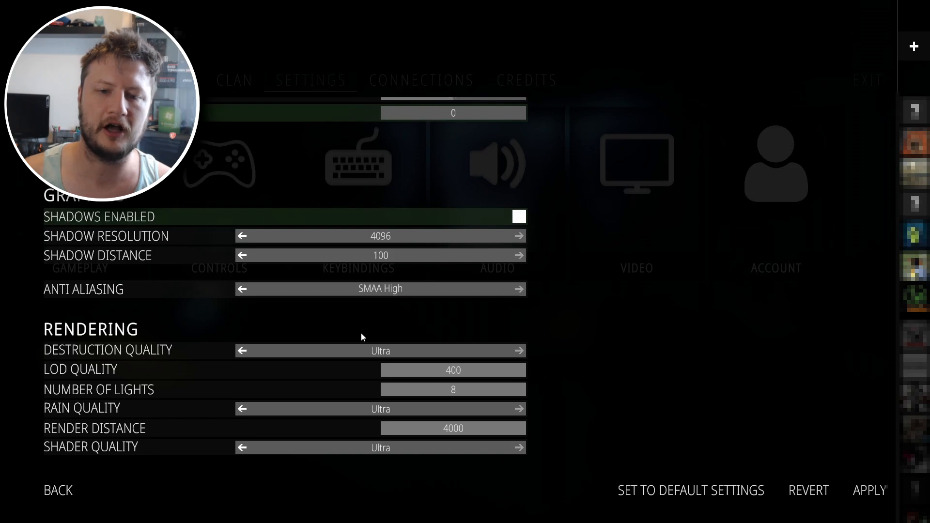
left_click(241, 289)
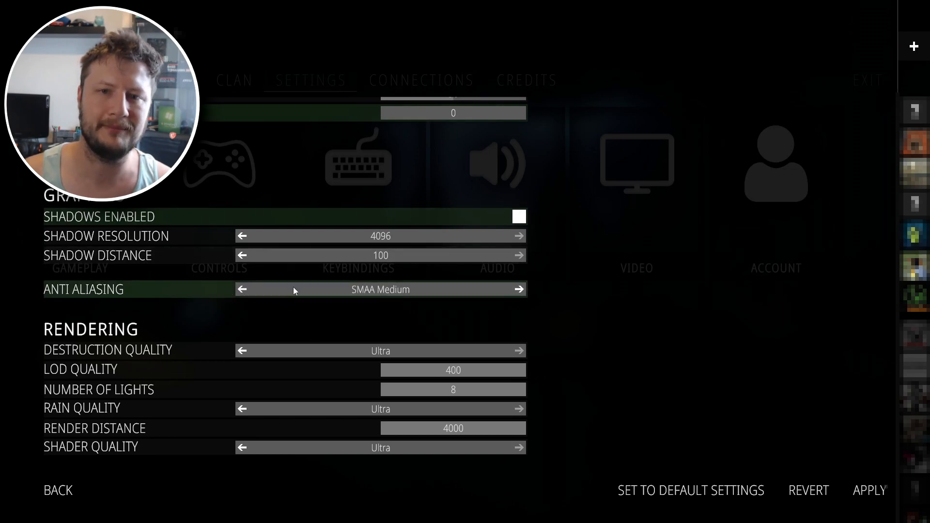
left_click(517, 290)
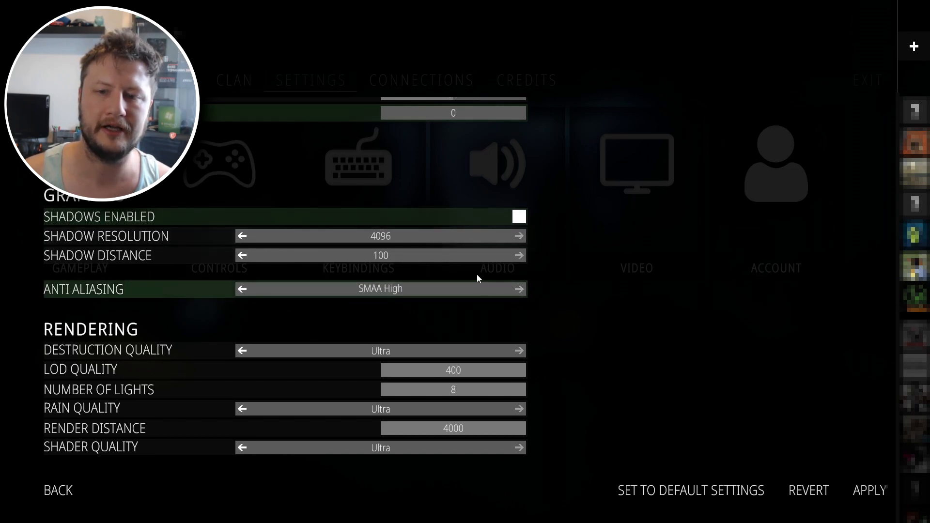
mouse_move(565, 328)
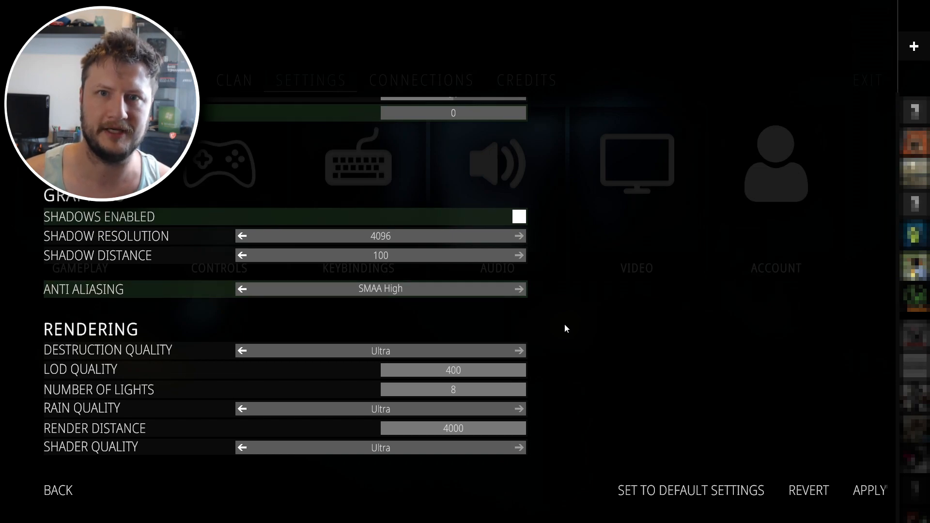
mouse_move(512, 324)
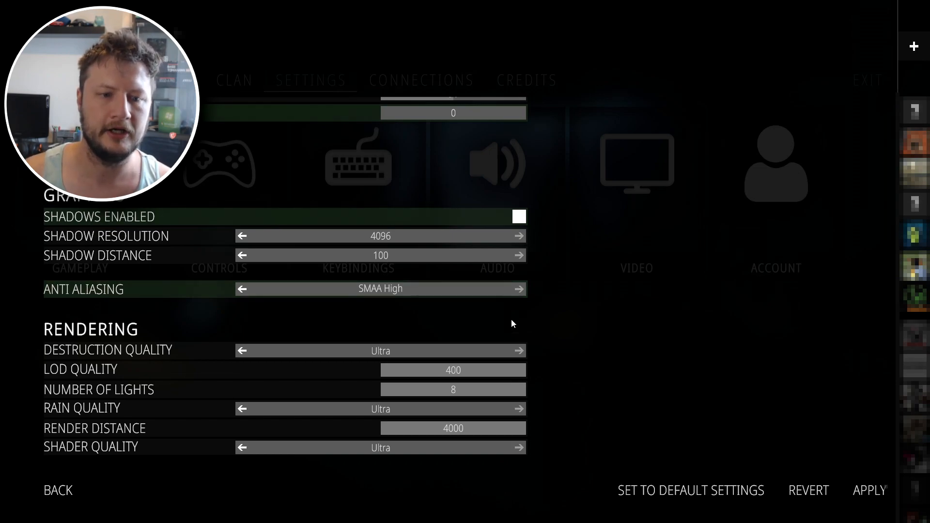
Scroll down to Image Effects and uncheck Brightness/Coloring.
scroll("down", 3)
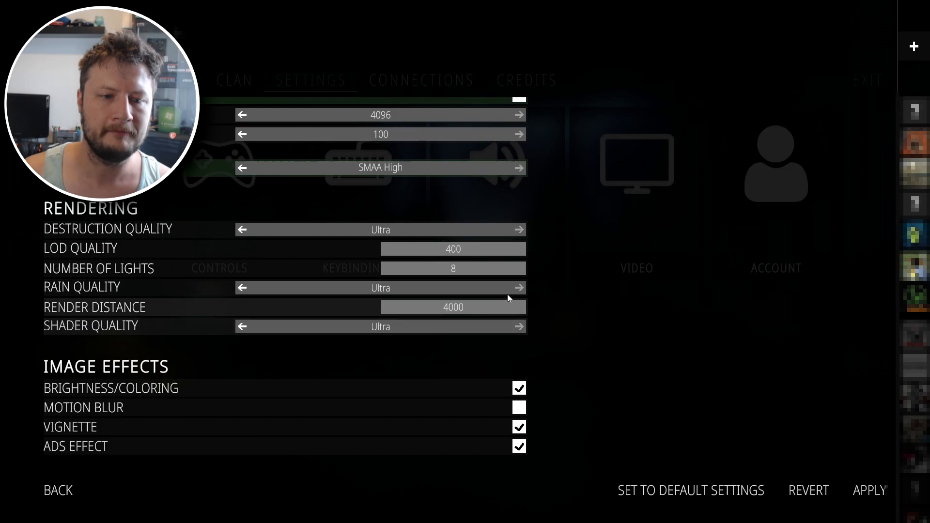
mouse_move(402, 306)
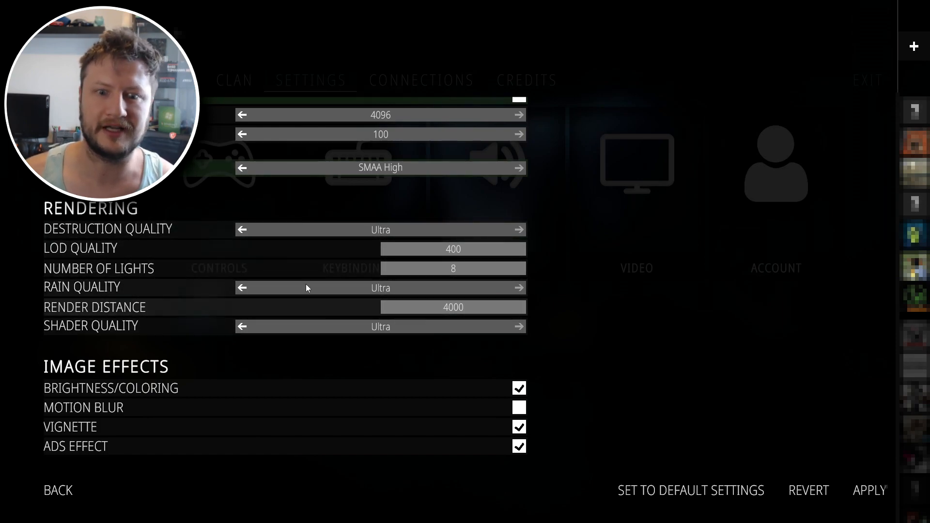
scroll("down", 3)
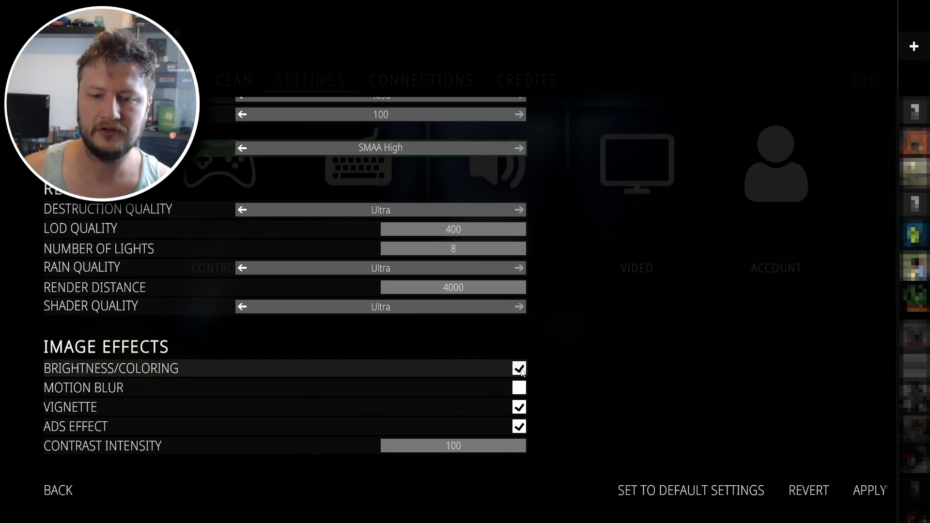
left_click(519, 367)
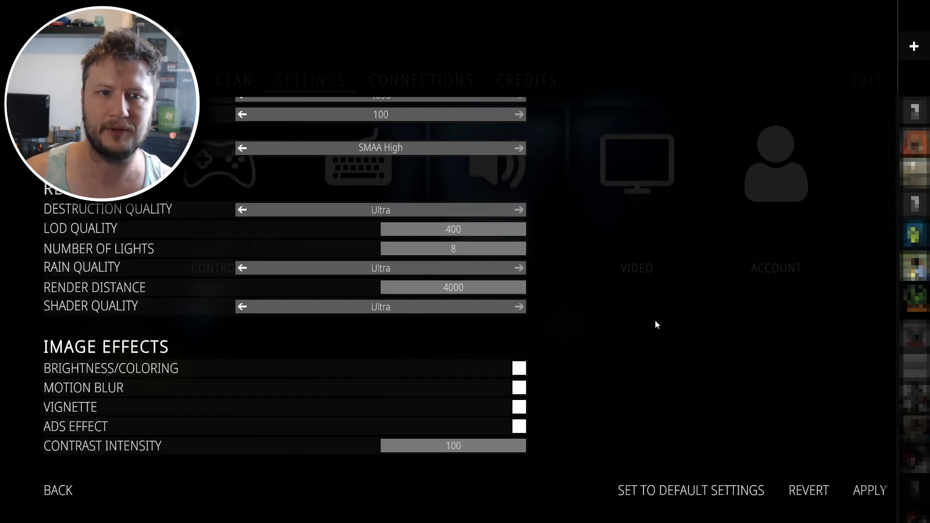
mouse_move(597, 296)
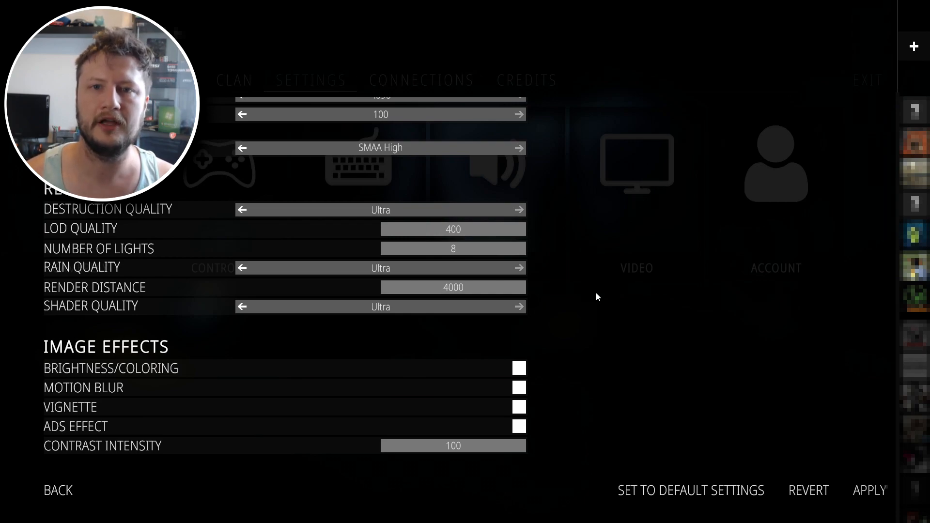
mouse_move(602, 296)
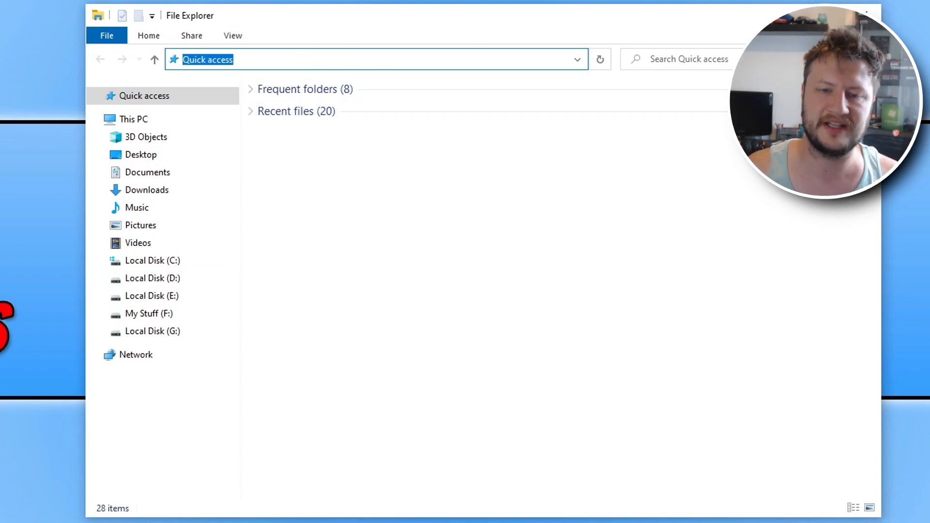
Go to %appdata% and select the BattleBitConfig file for renaming.
type("%")
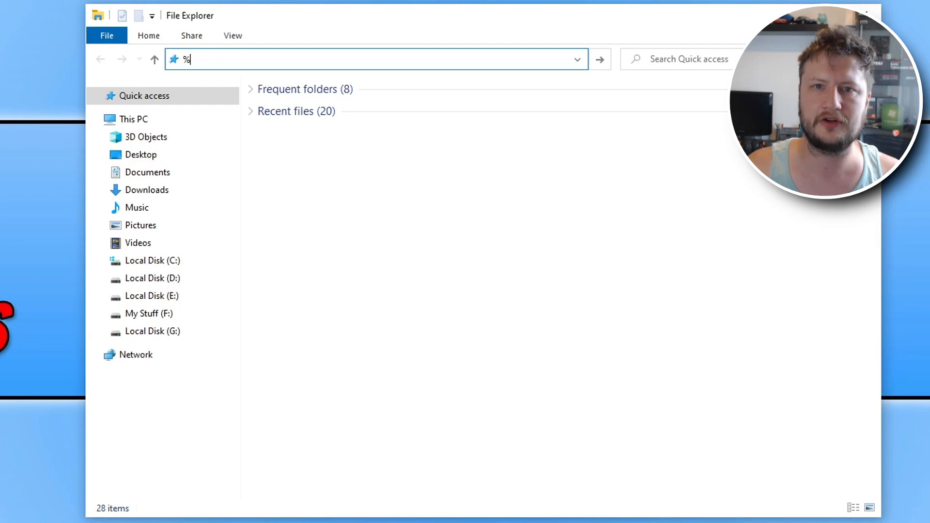
type("appdata")
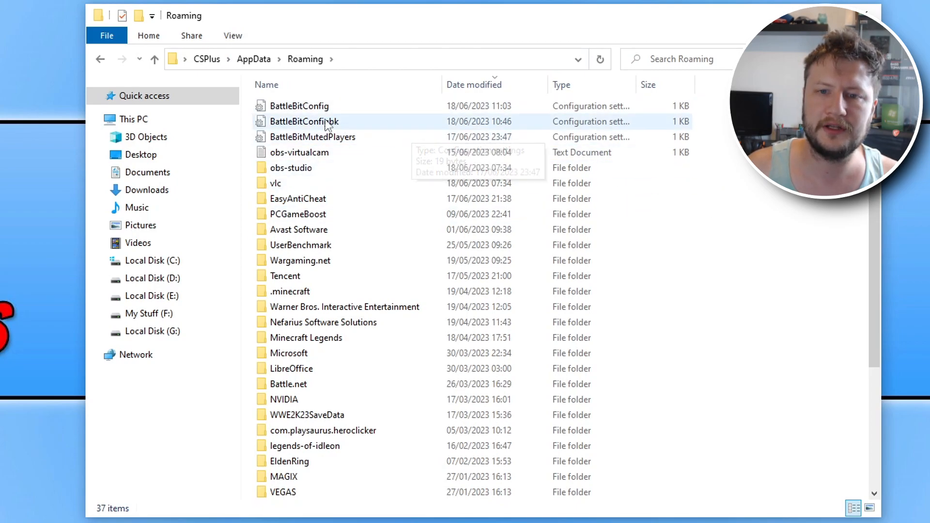
left_click(299, 106)
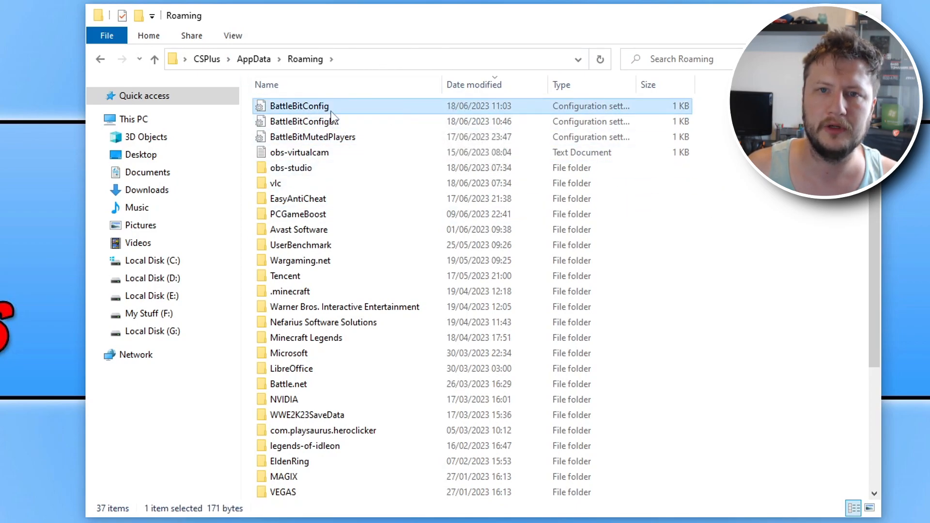
mouse_move(422, 77)
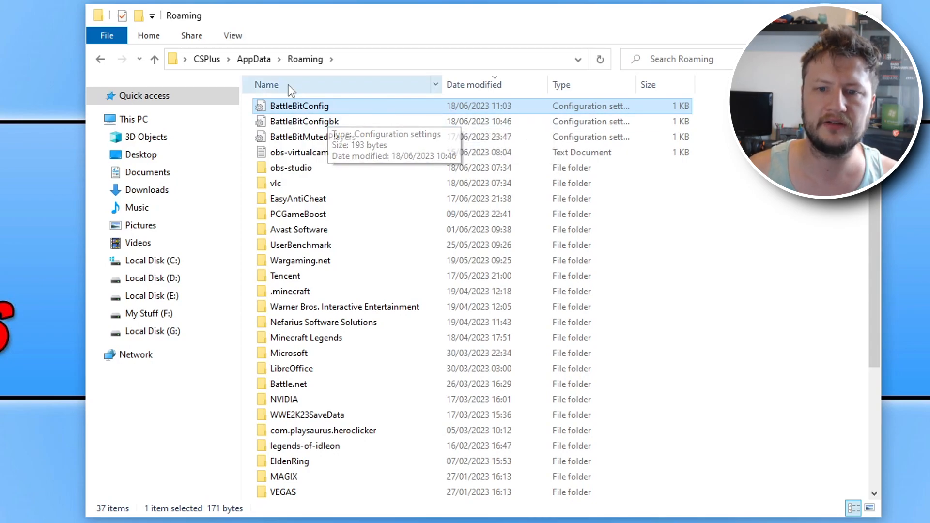
mouse_move(320, 115)
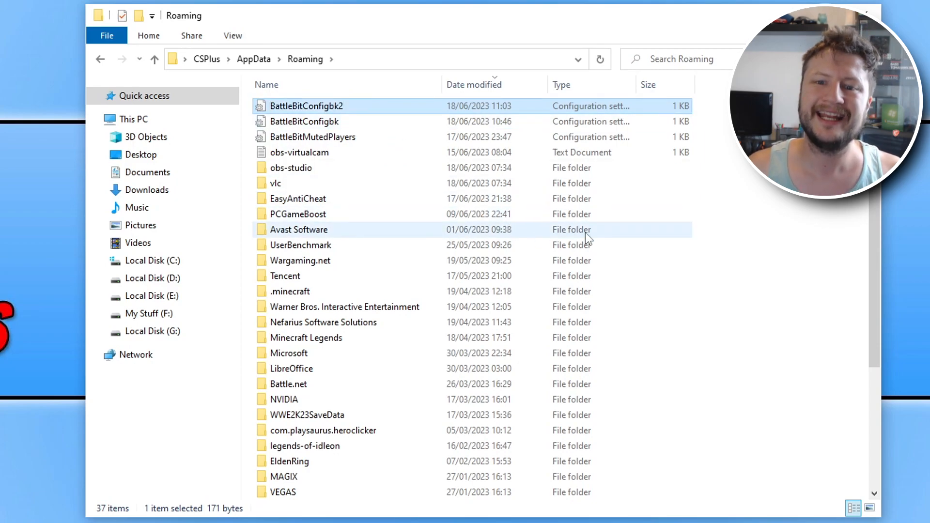
mouse_move(587, 238)
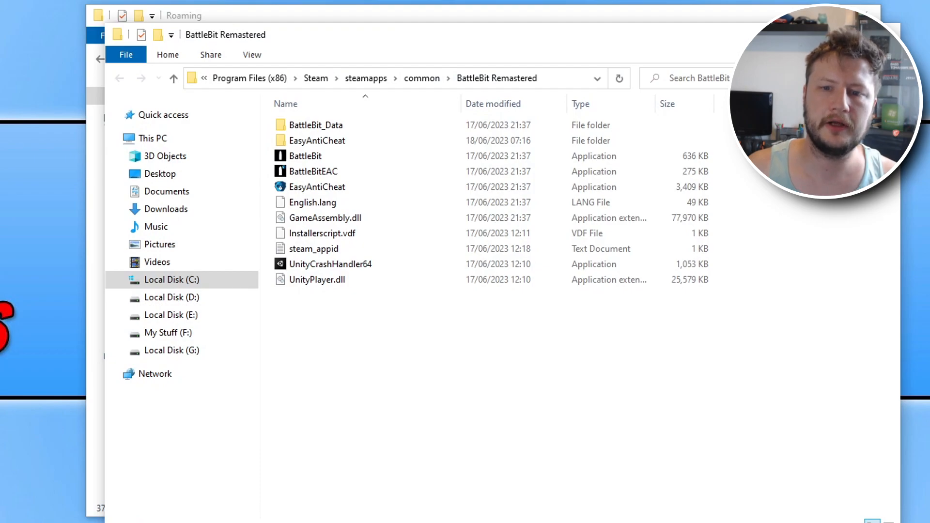
Tick 'Disable full-screen optimisations' in the Compatibility properties of BattleBit and BattleBitEAC.
left_click(304, 156)
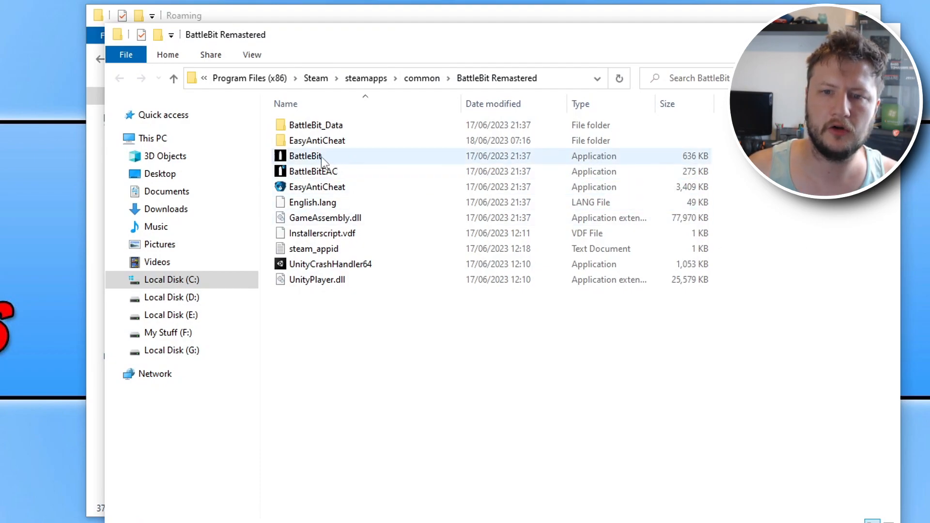
right_click(304, 155)
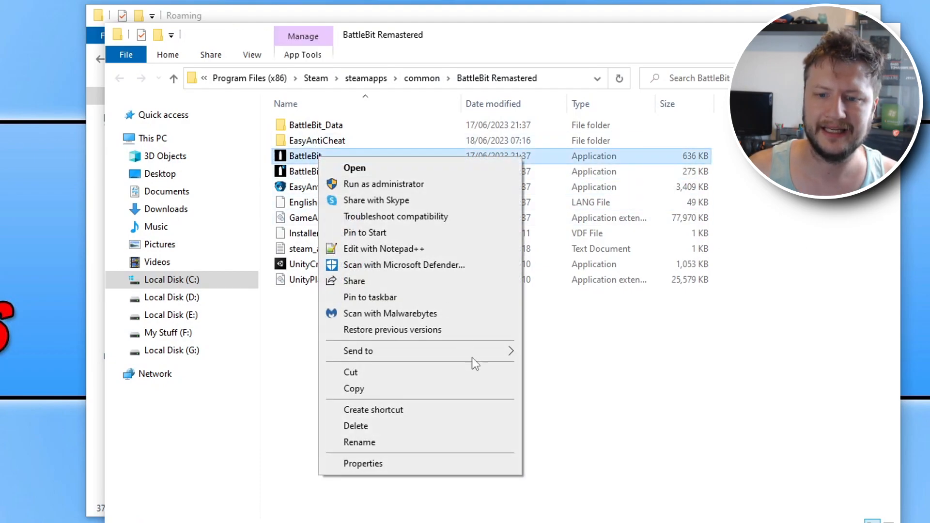
left_click(362, 463)
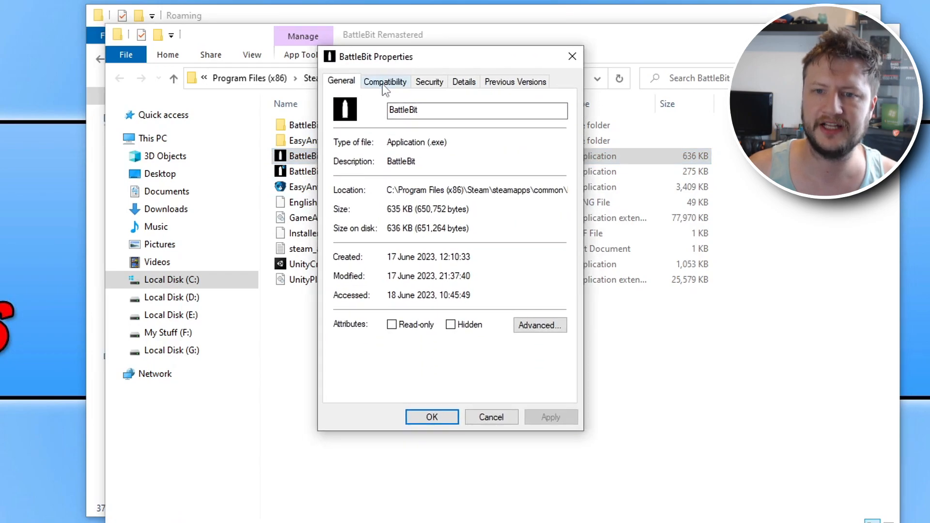
left_click(384, 82)
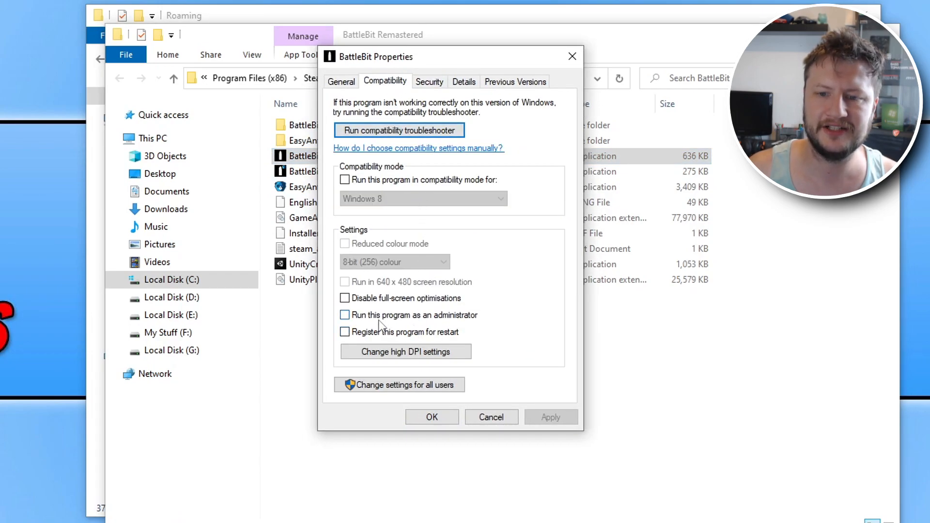
left_click(344, 297)
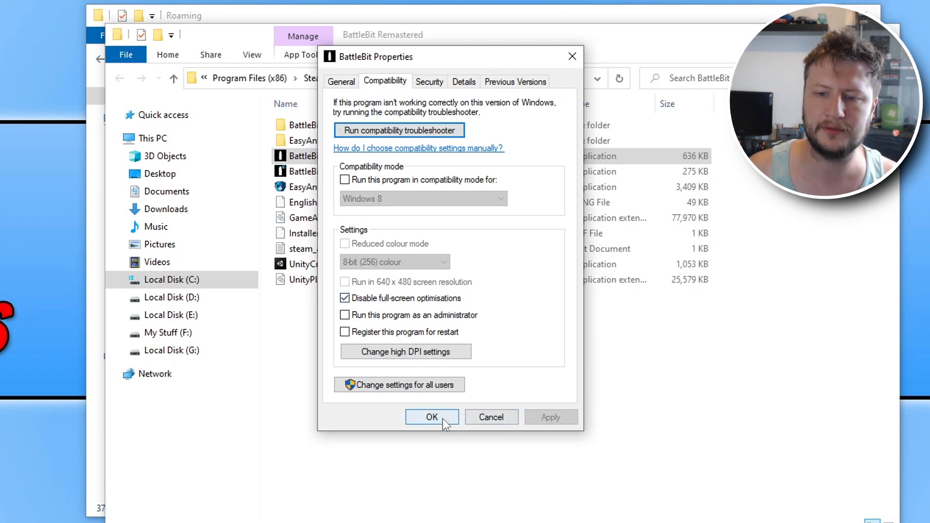
left_click(431, 417)
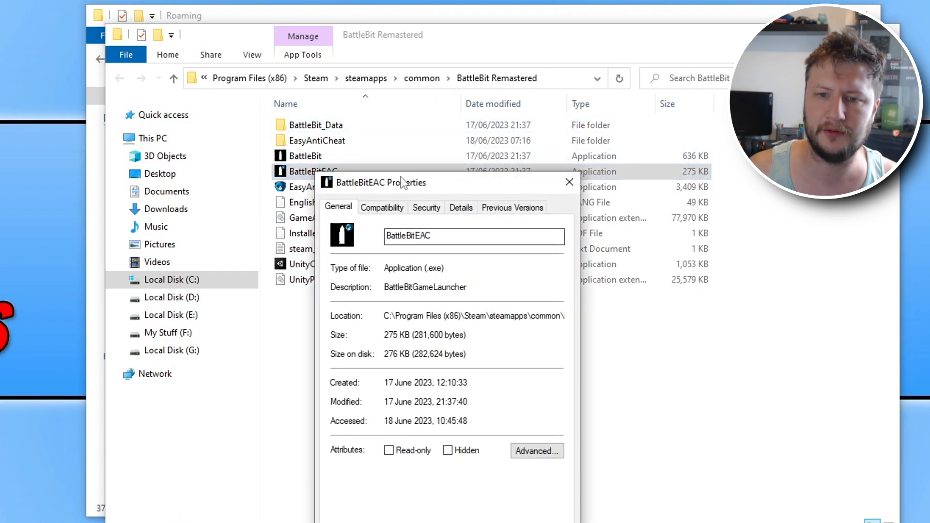
left_click(382, 206)
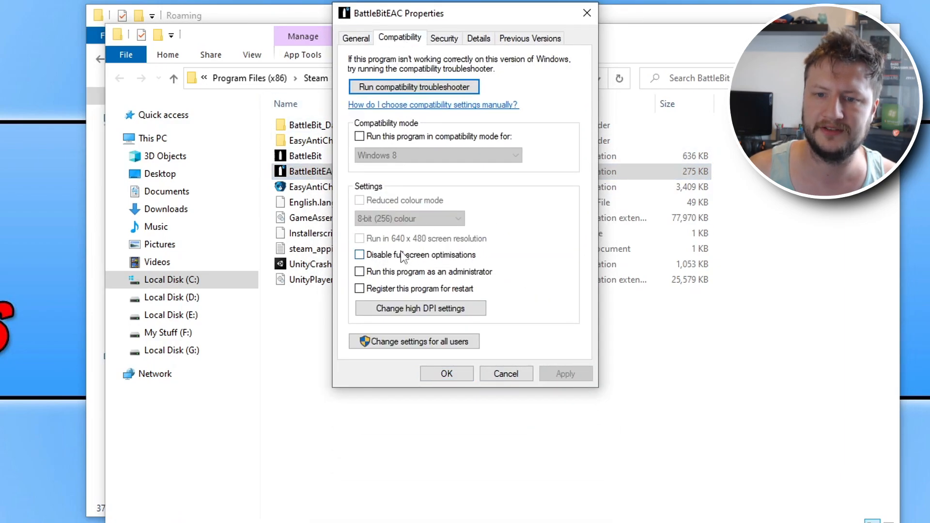
left_click(505, 373)
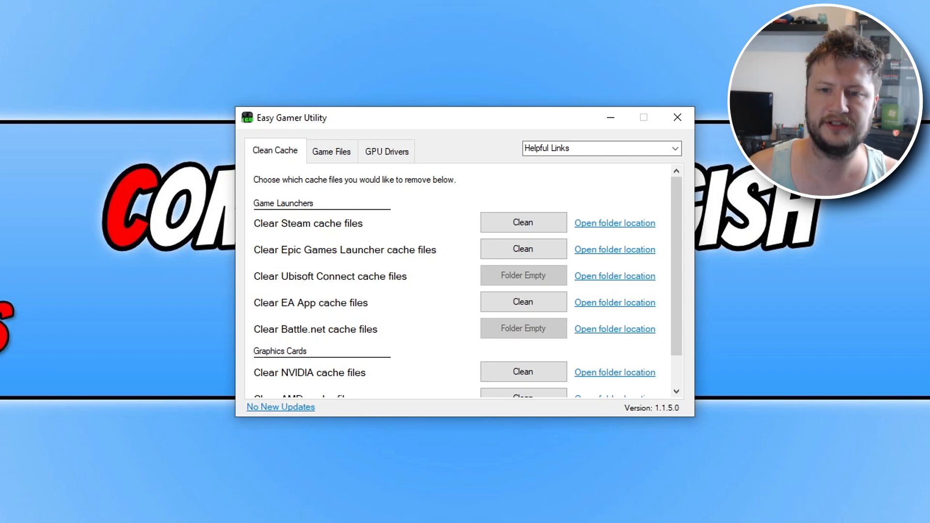
Scroll to Graphics Cards and open the NVIDIA cache folder location.
scroll("down", 3)
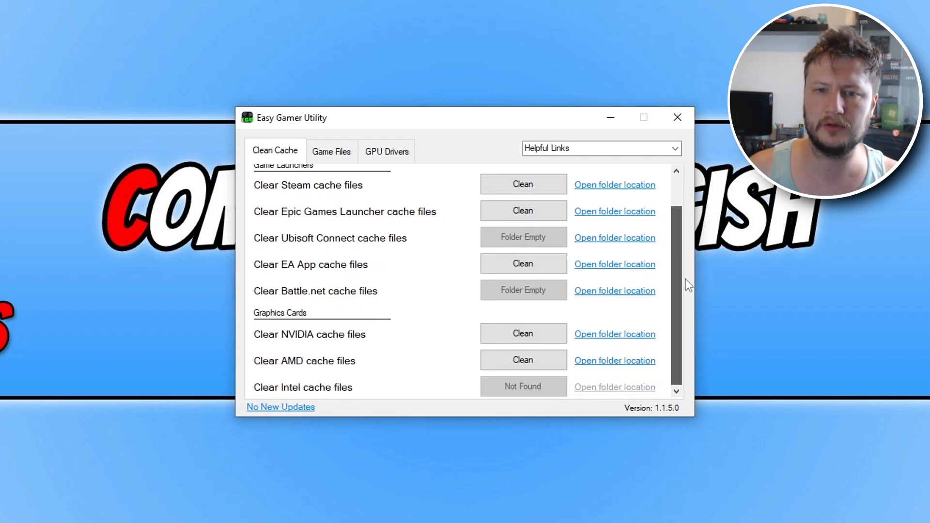
mouse_move(317, 205)
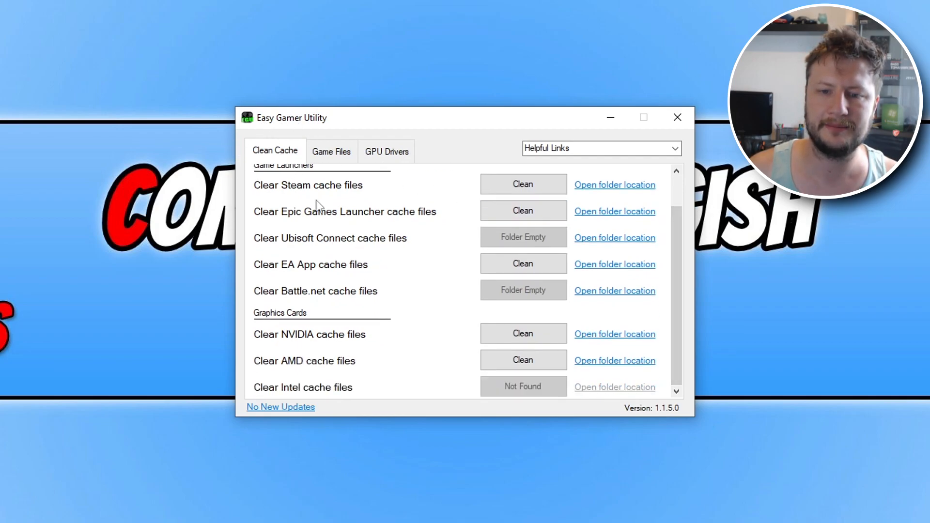
mouse_move(430, 348)
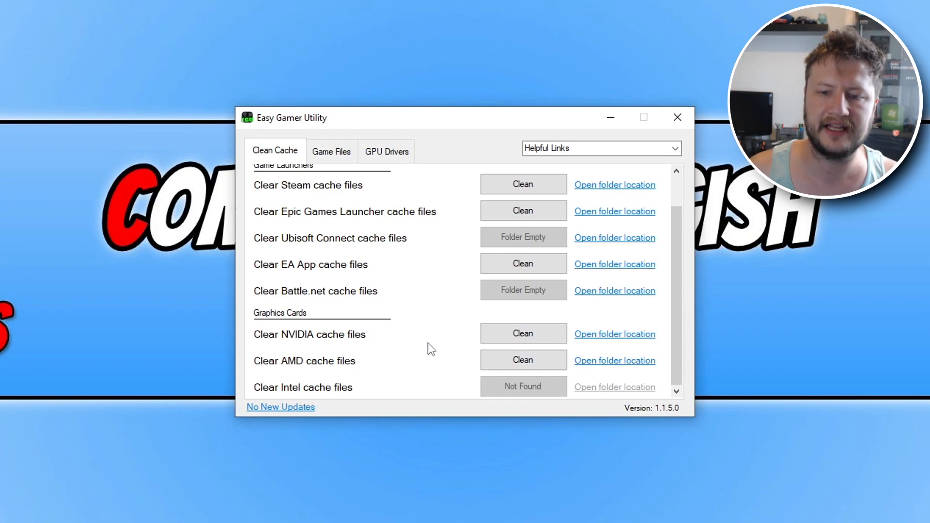
mouse_move(522, 360)
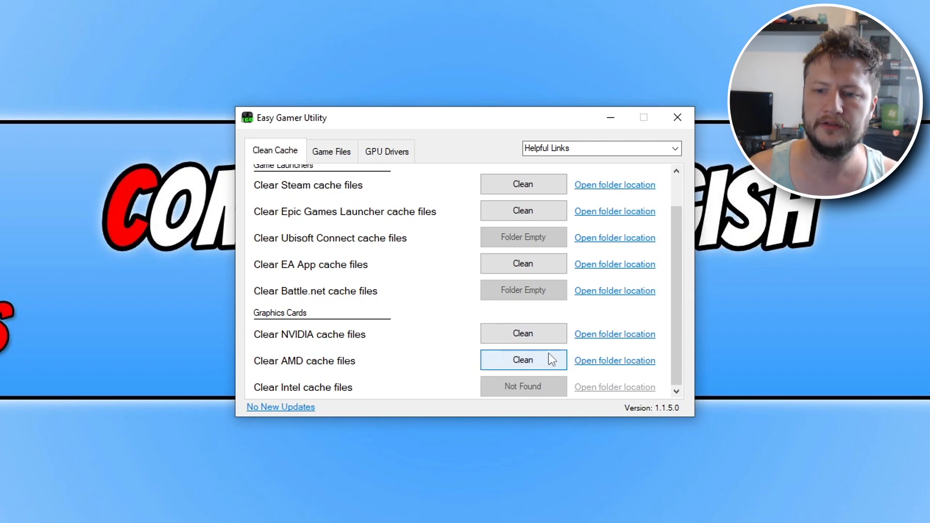
mouse_move(523, 333)
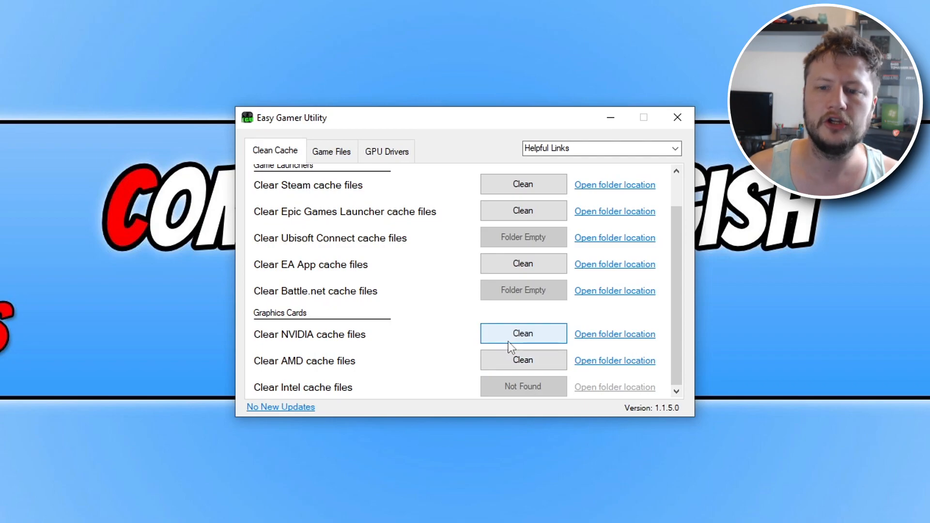
mouse_move(603, 345)
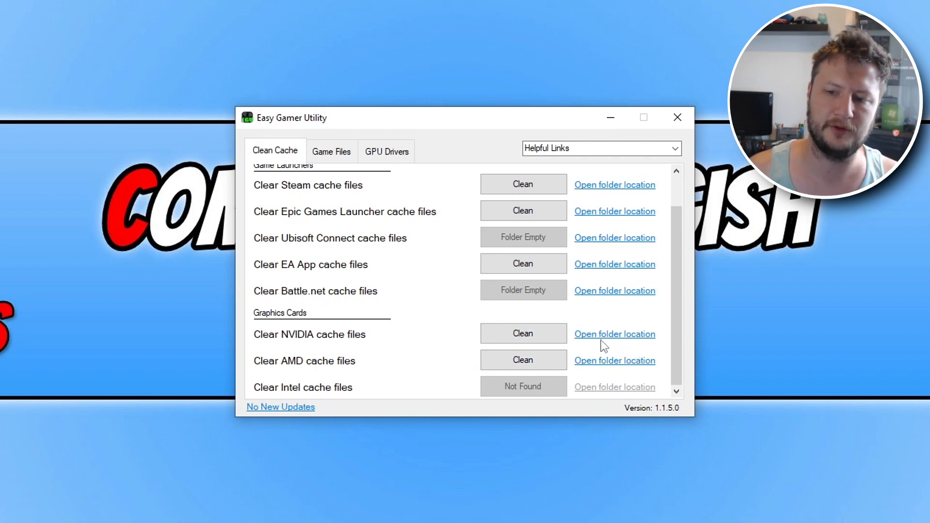
mouse_move(629, 336)
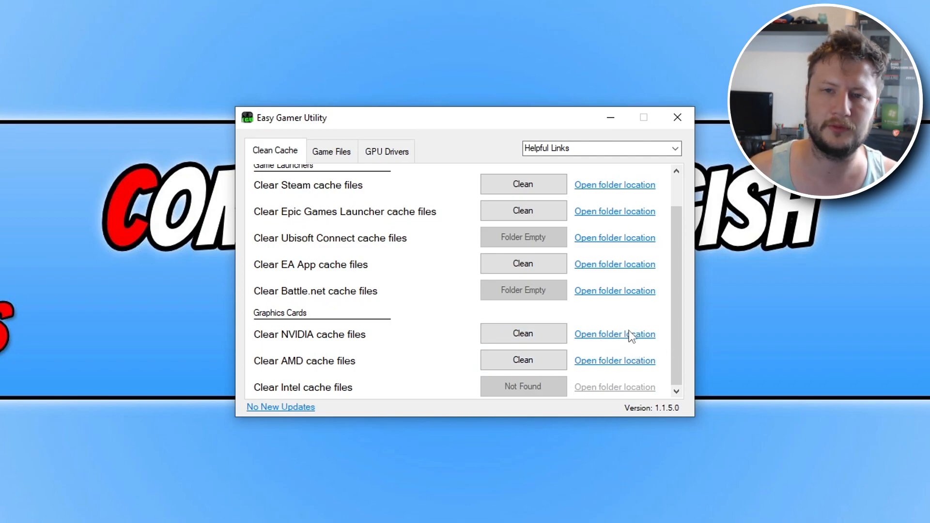
left_click(615, 334)
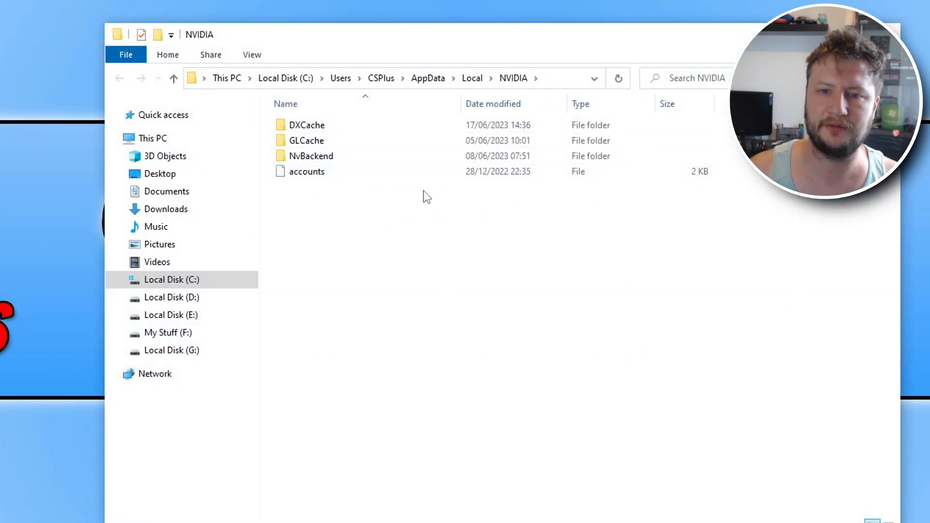
mouse_move(636, 282)
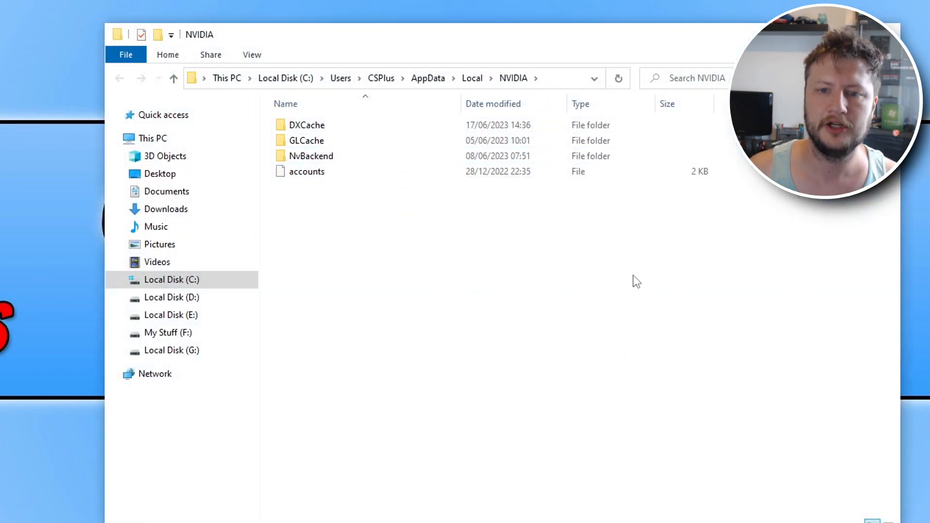